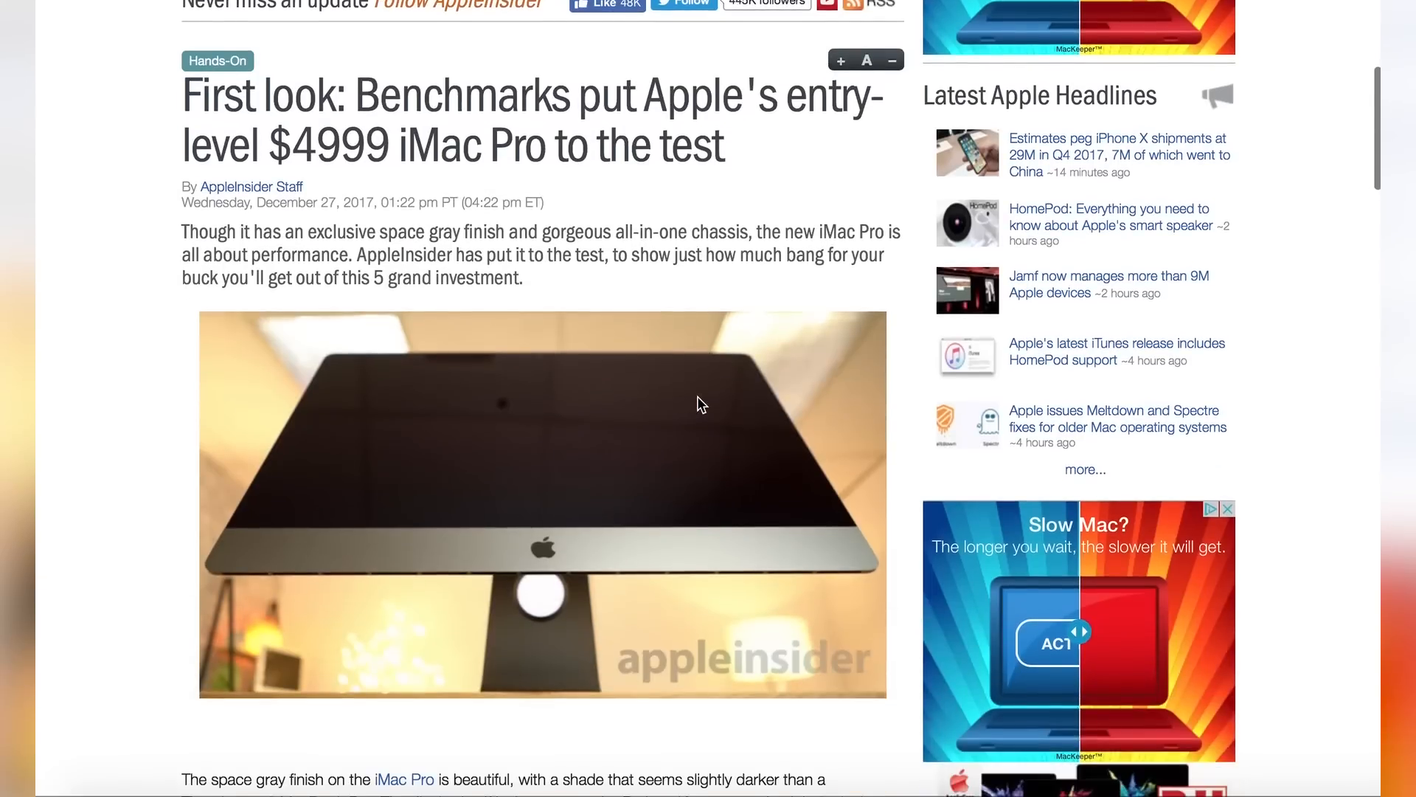
- Run the Cinebench R15 CPU render test on the Threadripper 1950X, scoring 3253 cb
scroll("down", 3)
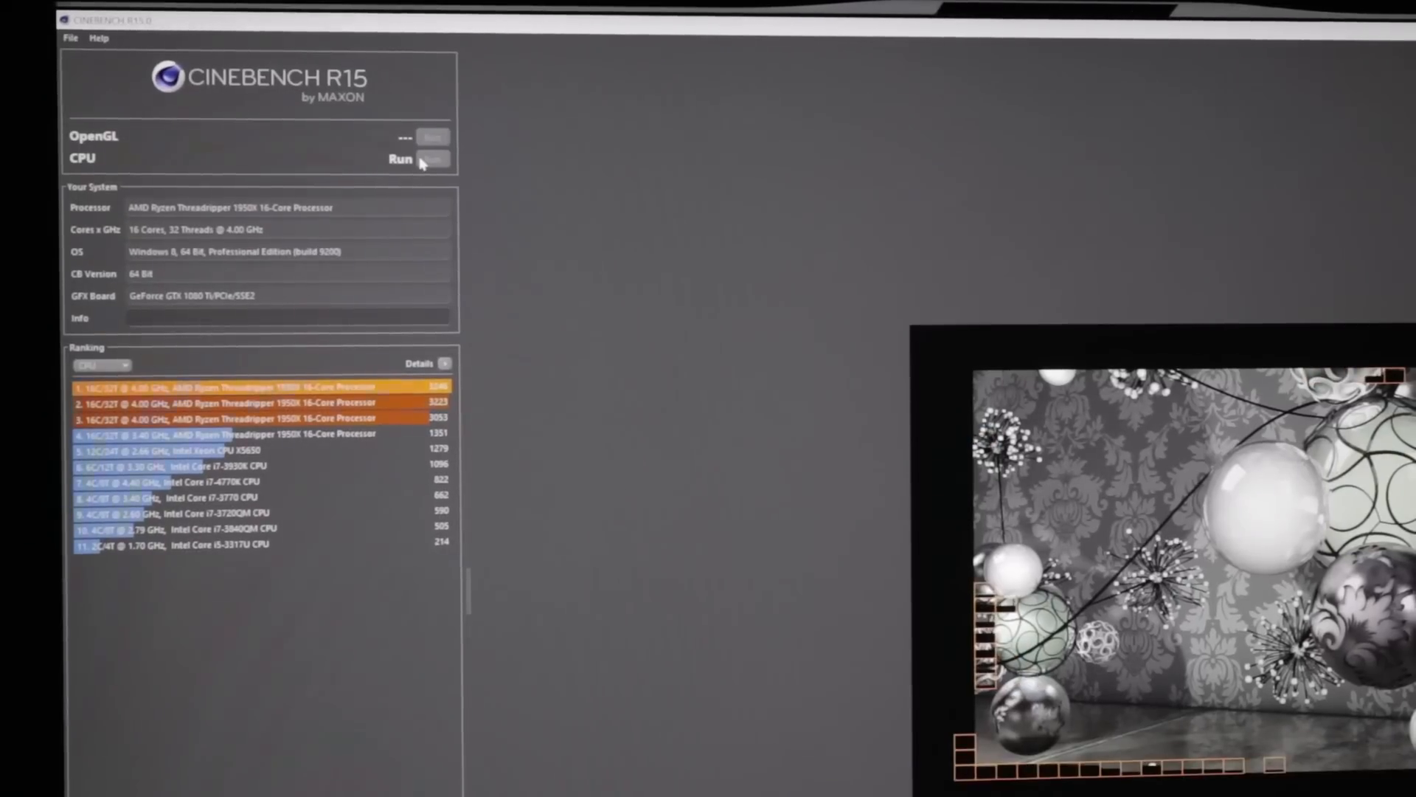
left_click(437, 159)
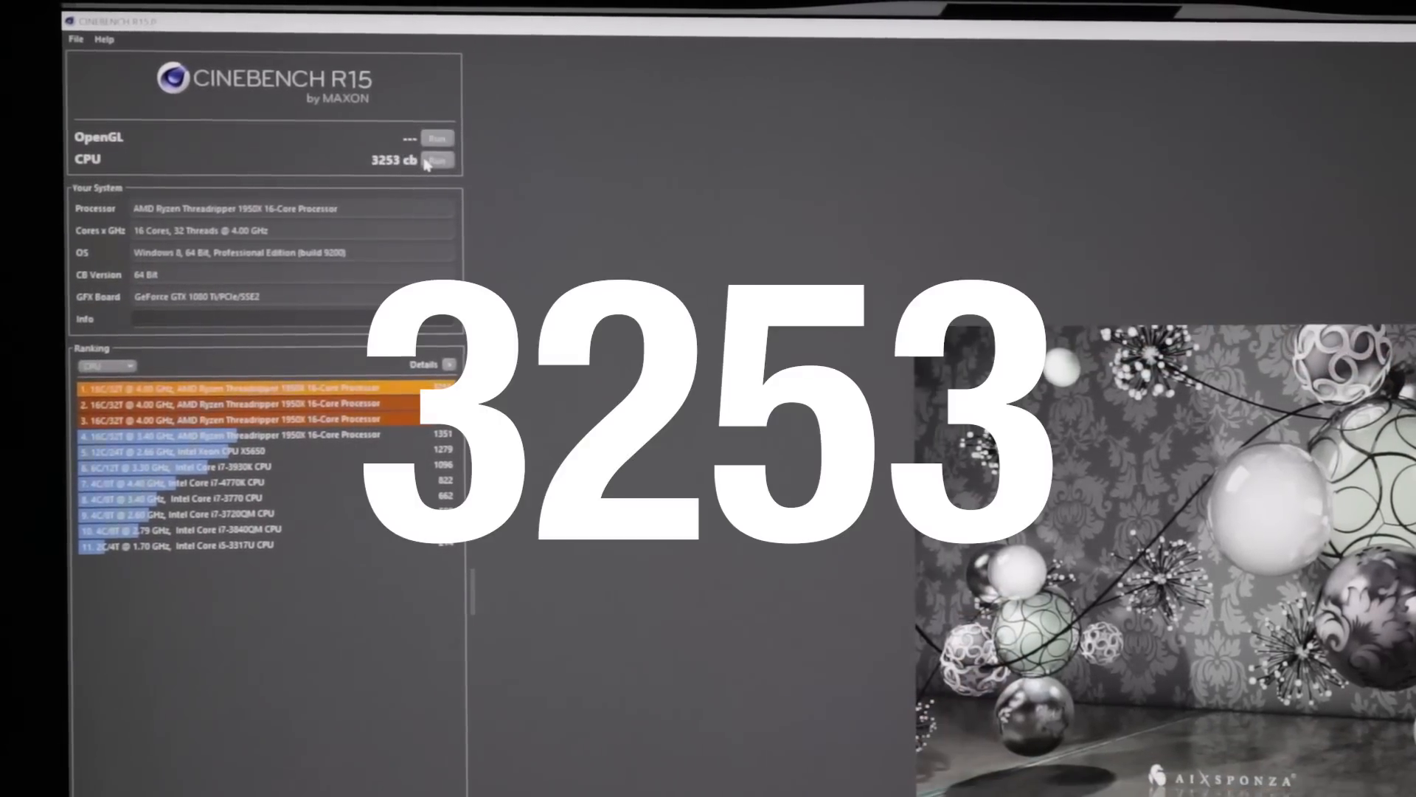